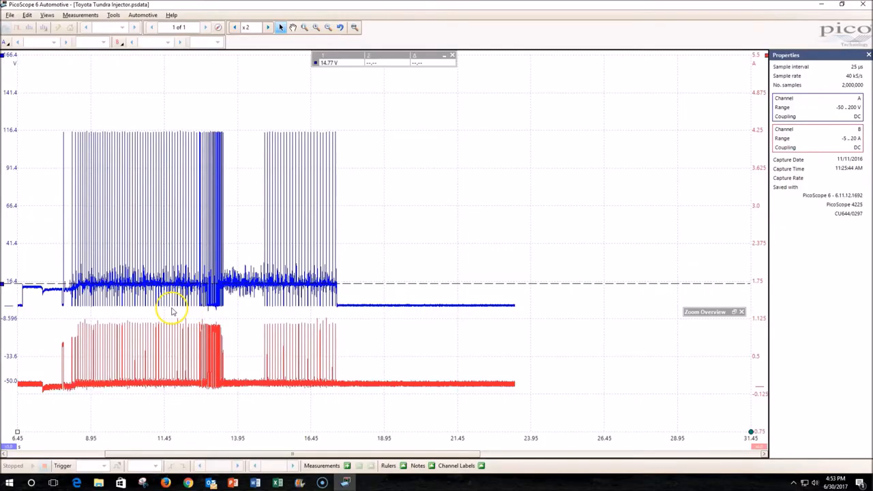
{"action": "mouse_move", "coordinate": [49, 148]}
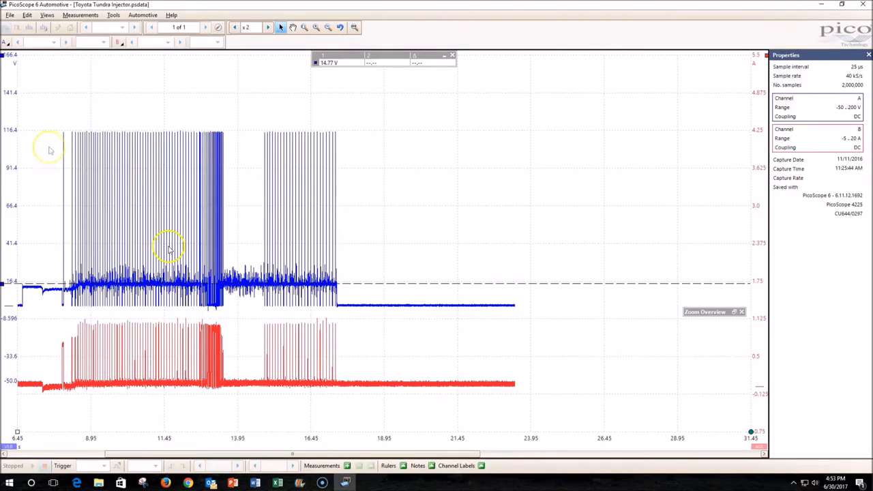
{"action": "mouse_move", "coordinate": [143, 211]}
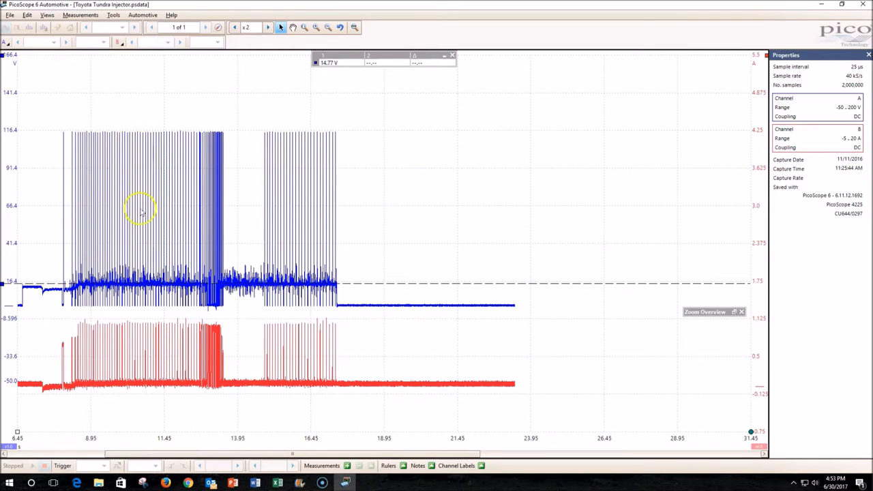
{"action": "mouse_move", "coordinate": [177, 210]}
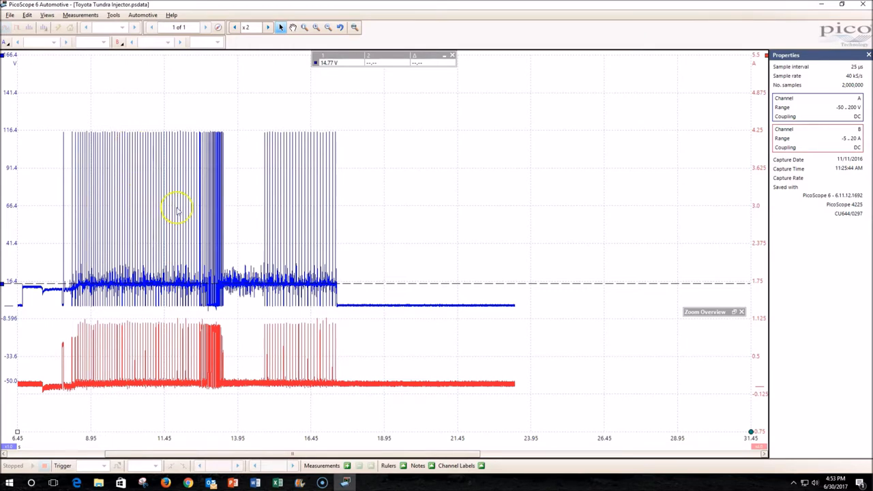
{"action": "mouse_move", "coordinate": [136, 259]}
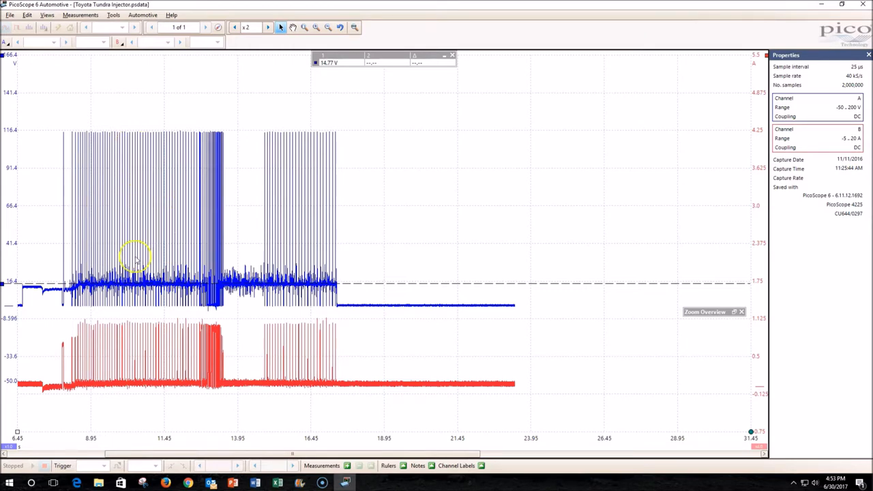
{"action": "mouse_move", "coordinate": [126, 366]}
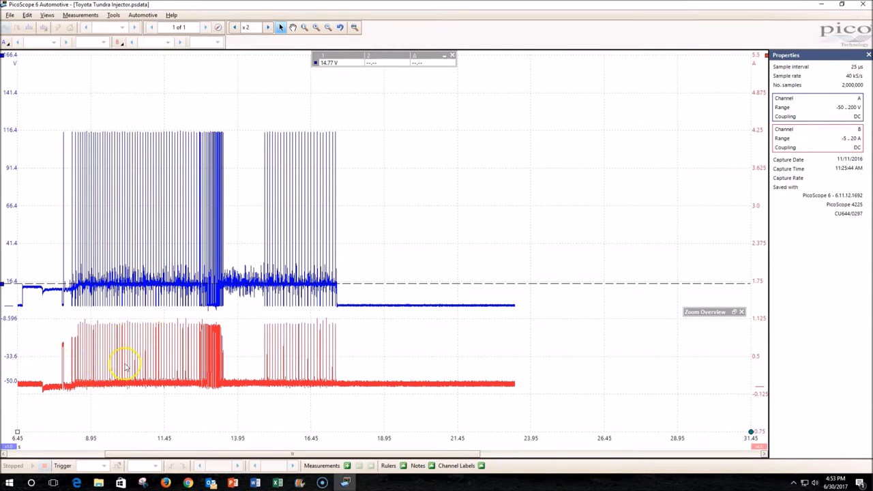
{"action": "mouse_move", "coordinate": [129, 343]}
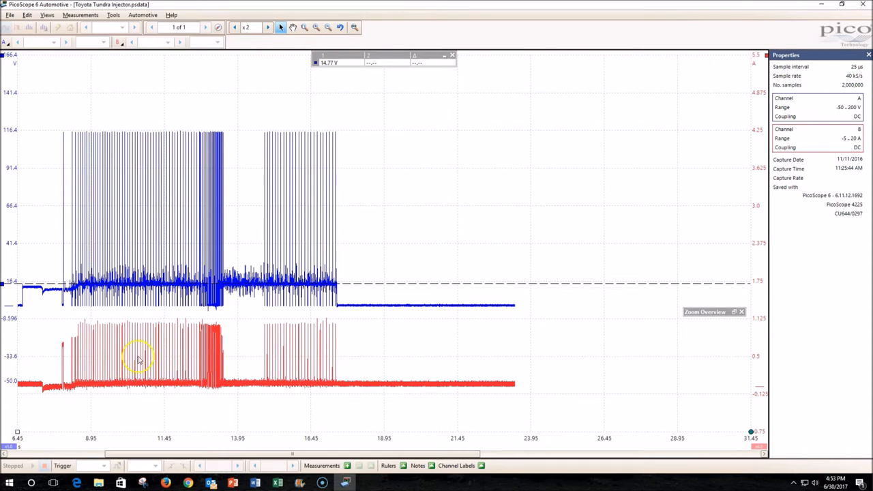
{"action": "mouse_move", "coordinate": [82, 266]}
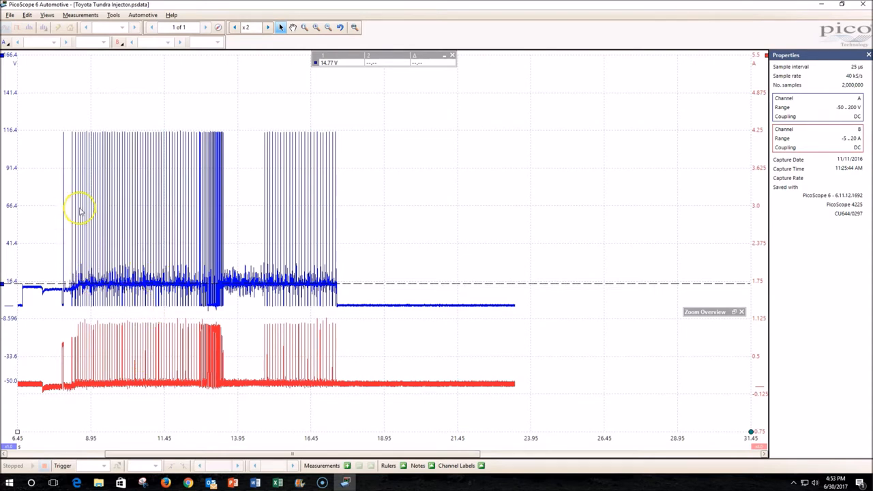
{"action": "mouse_move", "coordinate": [208, 199]}
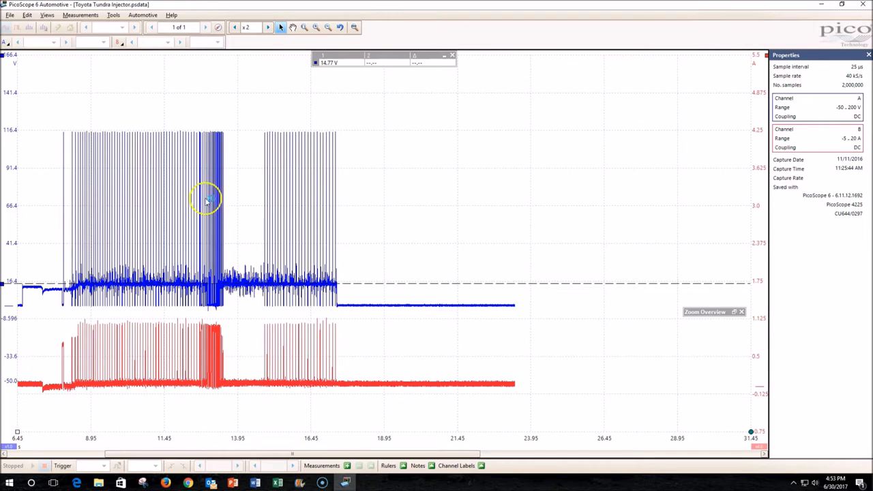
{"action": "mouse_move", "coordinate": [231, 240]}
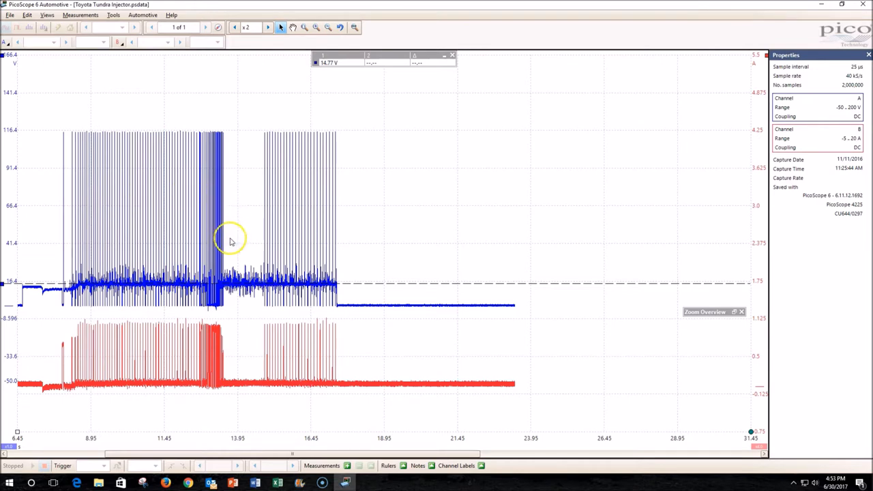
{"action": "mouse_move", "coordinate": [259, 256]}
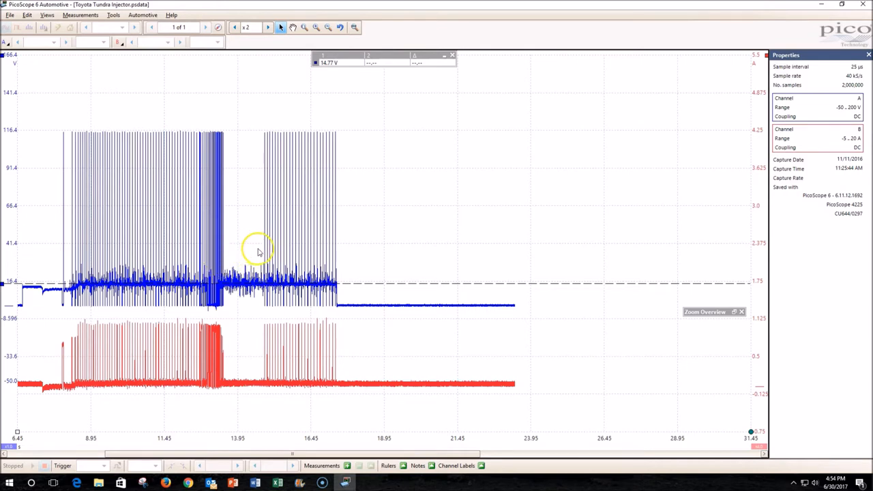
{"action": "mouse_move", "coordinate": [317, 258]}
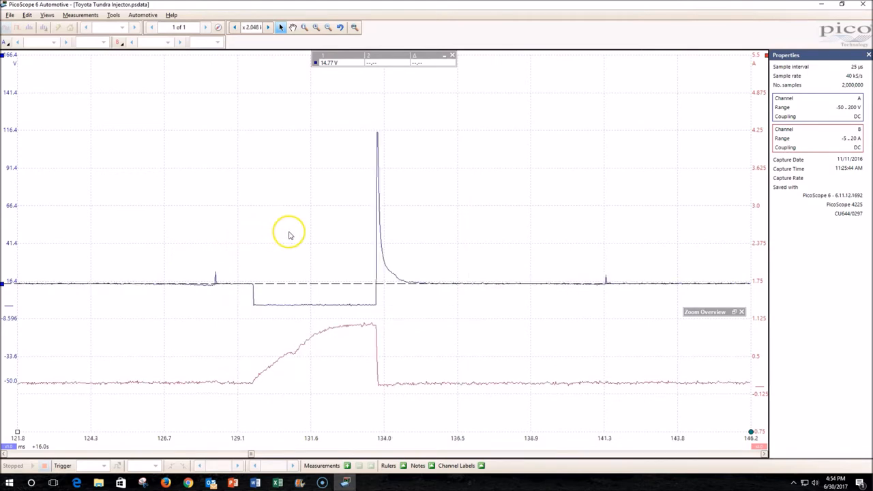
{"action": "mouse_move", "coordinate": [16, 278]}
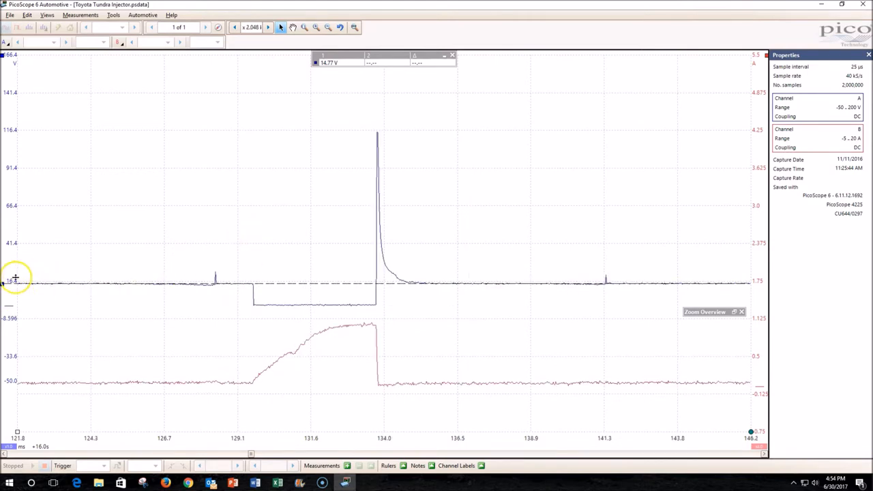
{"action": "mouse_move", "coordinate": [15, 281]}
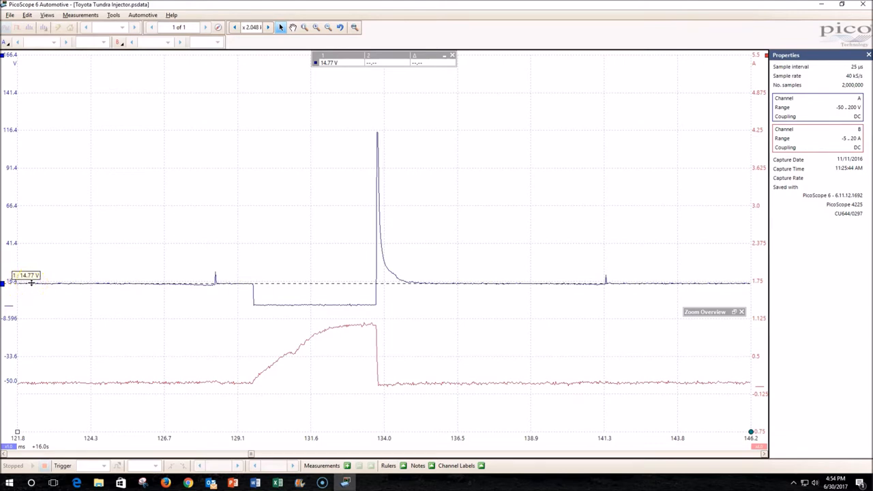
{"action": "mouse_move", "coordinate": [241, 275]}
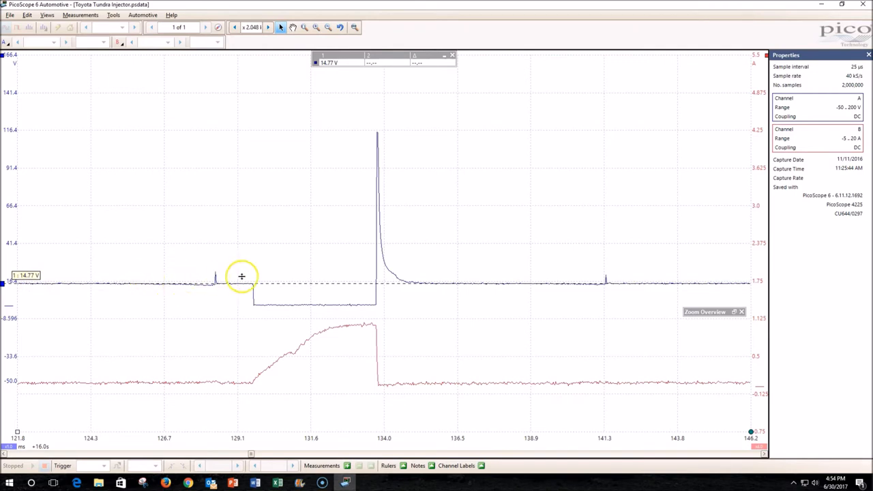
Step: Move the voltage ruler from the pulse's low level up to the 115.3 V spike peak
{"action": "left_click_drag", "start_coordinate": [241, 282], "coordinate": [274, 311]}
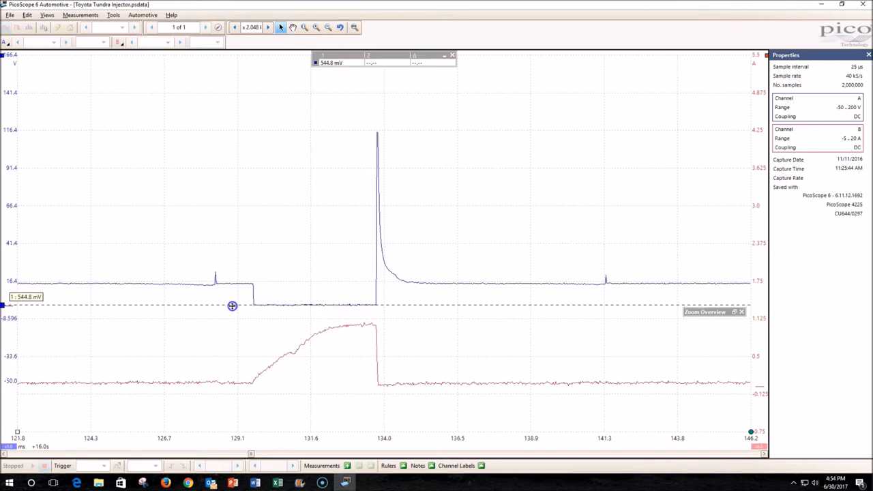
{"action": "mouse_move", "coordinate": [363, 105]}
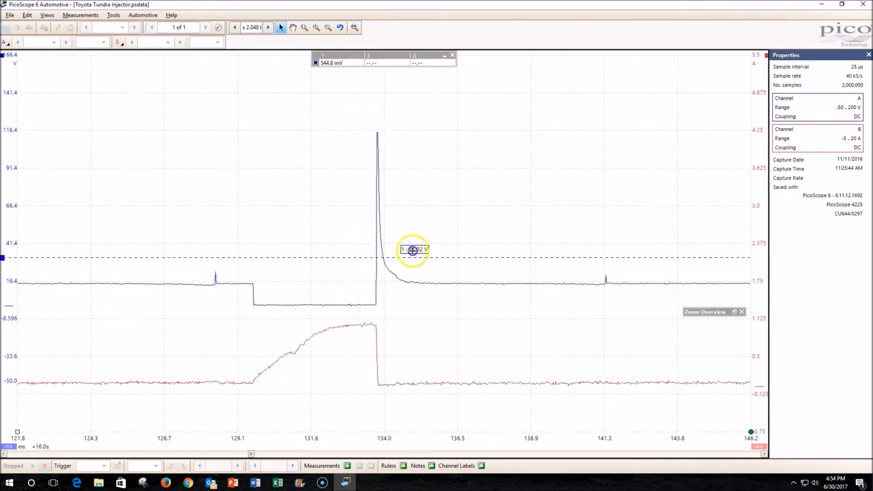
{"action": "left_click_drag", "start_coordinate": [412, 250], "coordinate": [402, 131]}
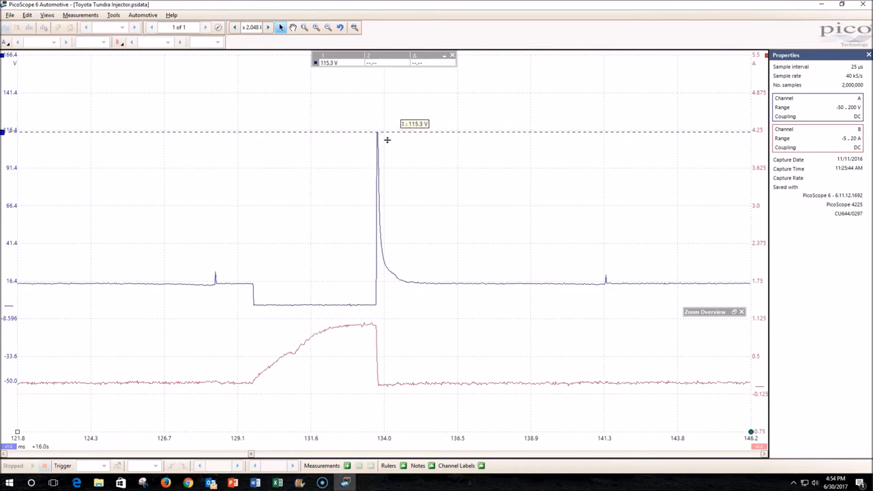
{"action": "mouse_move", "coordinate": [379, 48]}
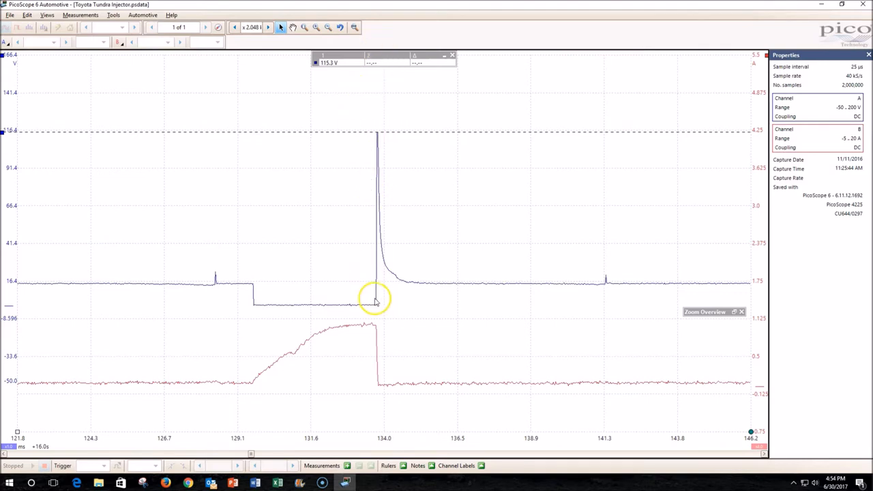
{"action": "mouse_move", "coordinate": [382, 161]}
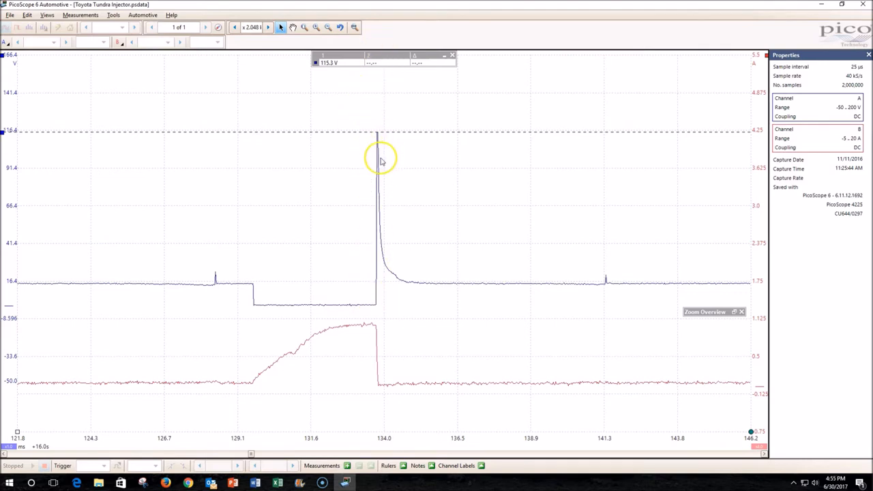
{"action": "mouse_move", "coordinate": [356, 148]}
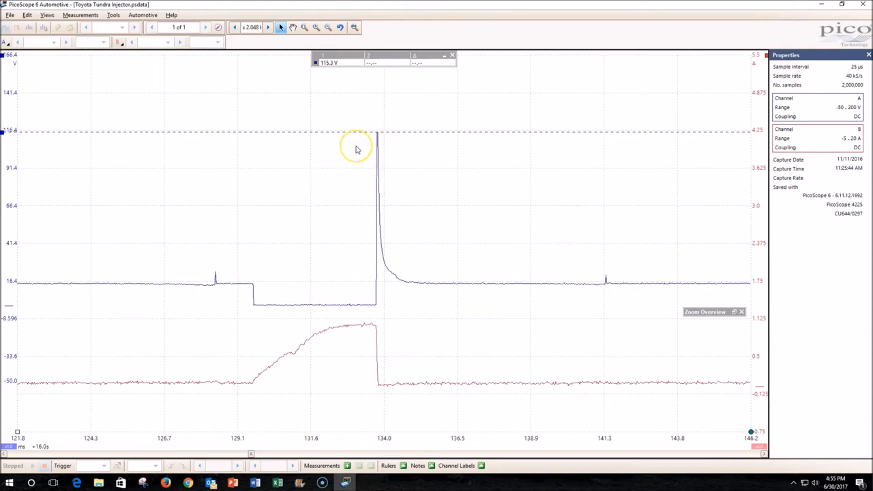
{"action": "mouse_move", "coordinate": [44, 90]}
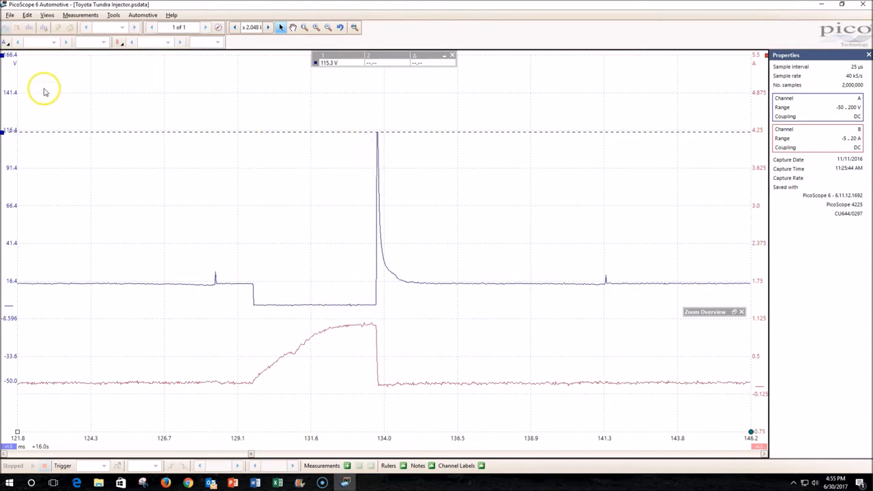
{"action": "mouse_move", "coordinate": [343, 104]}
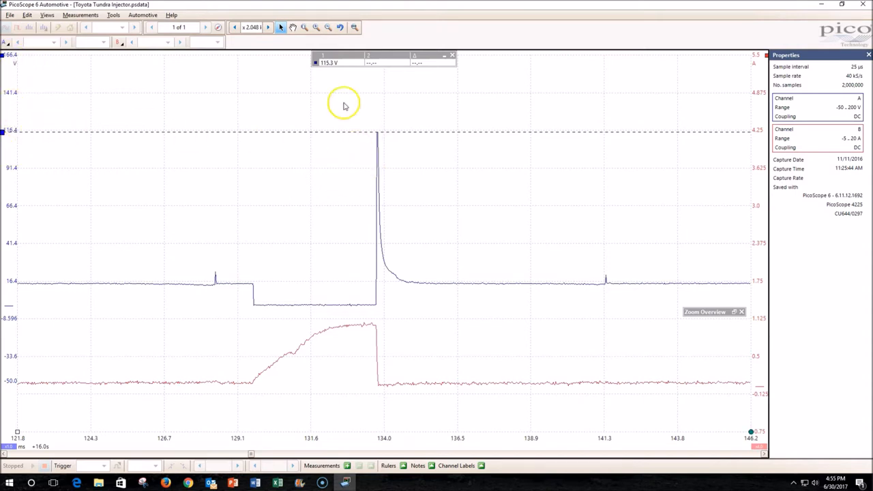
{"action": "mouse_move", "coordinate": [376, 135]}
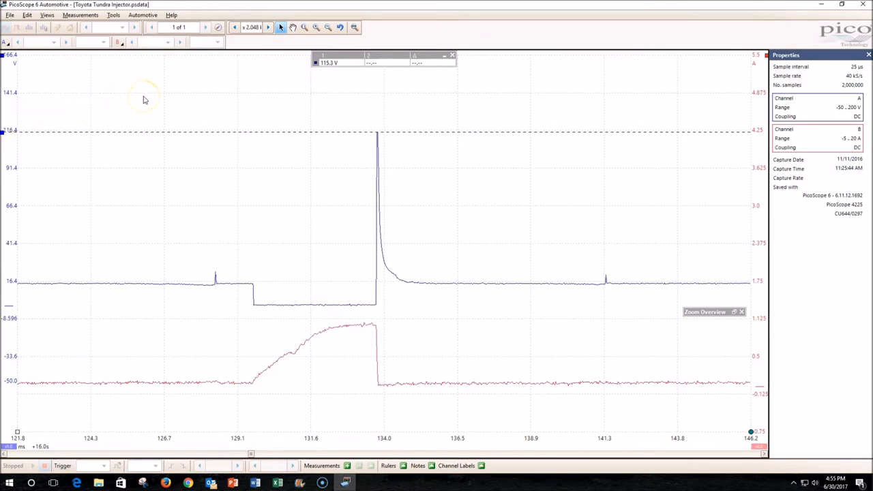
{"action": "mouse_move", "coordinate": [125, 243]}
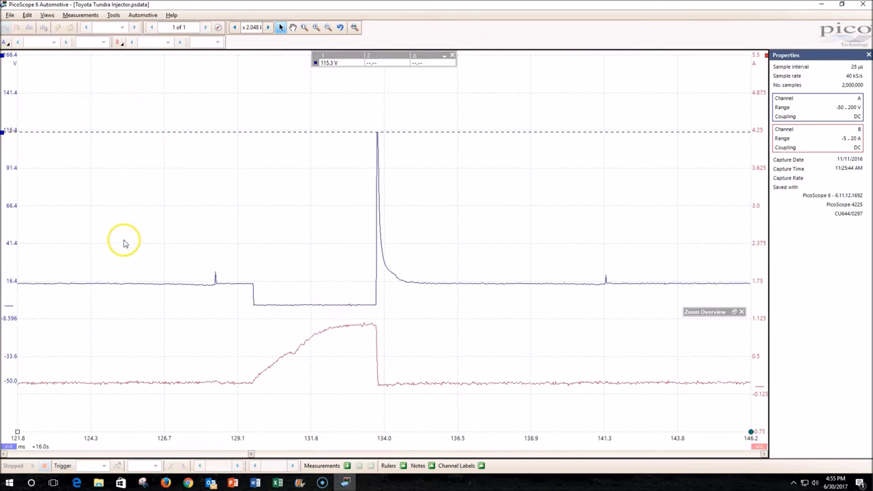
{"action": "mouse_move", "coordinate": [17, 432]}
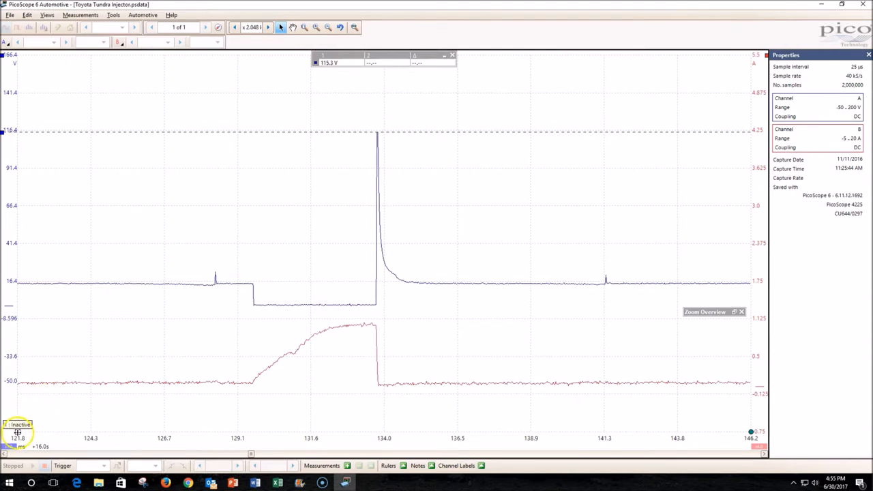
Step: Place time rulers on the pulse's falling edge and spike edge, reading about 4.1 ms on-time
{"action": "left_click", "coordinate": [253, 391]}
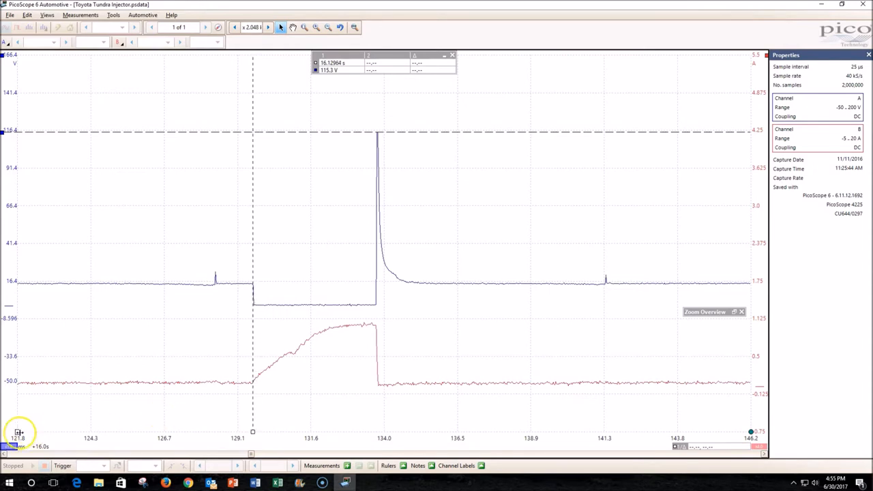
{"action": "left_click", "coordinate": [378, 395]}
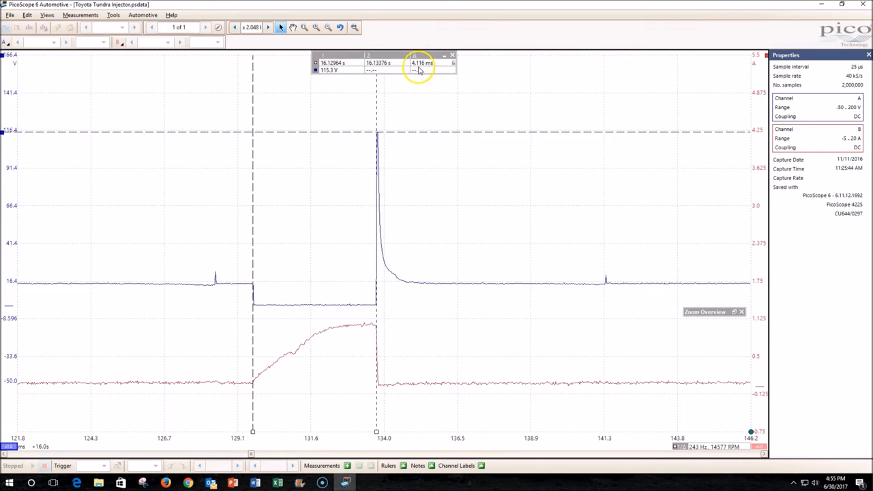
{"action": "mouse_move", "coordinate": [224, 248]}
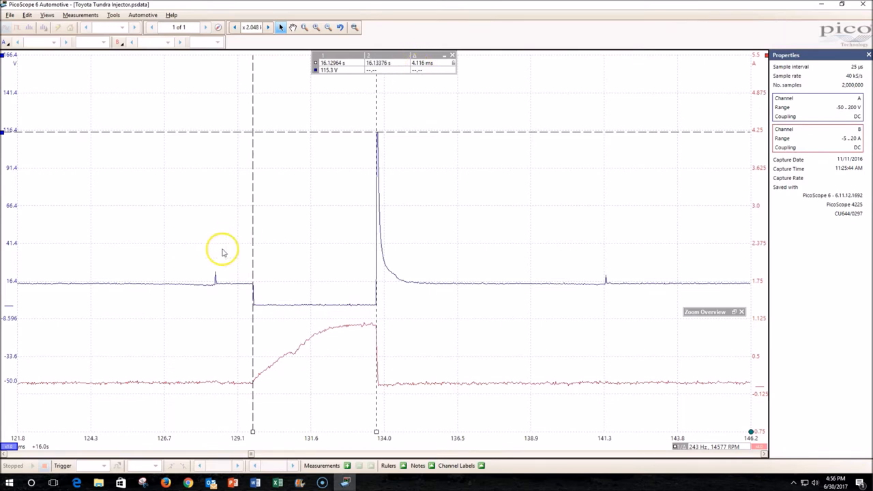
{"action": "mouse_move", "coordinate": [16, 282]}
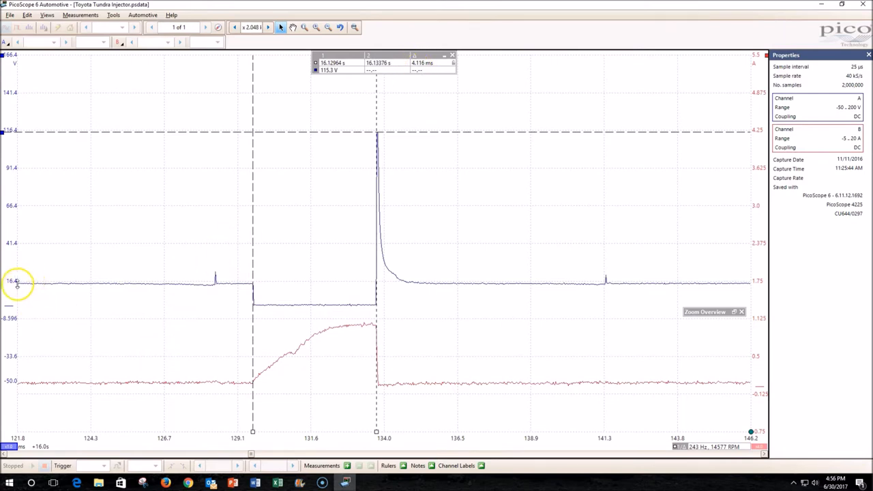
{"action": "mouse_move", "coordinate": [215, 278]}
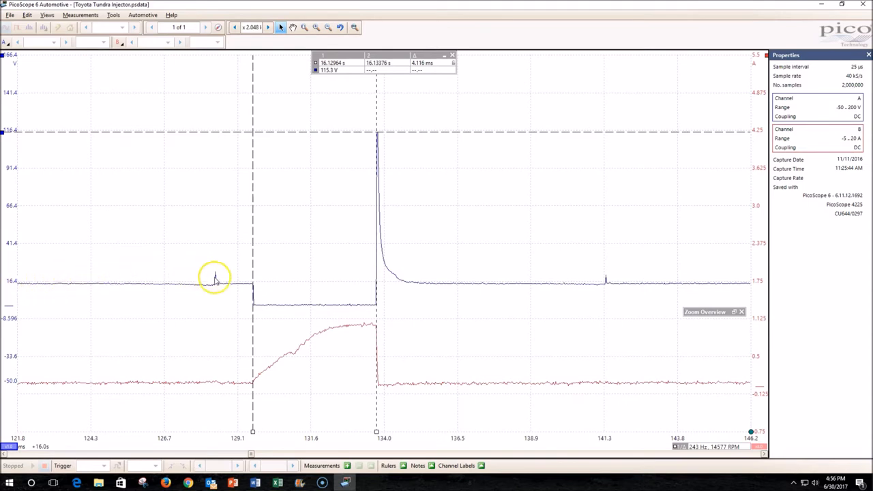
{"action": "mouse_move", "coordinate": [243, 288]}
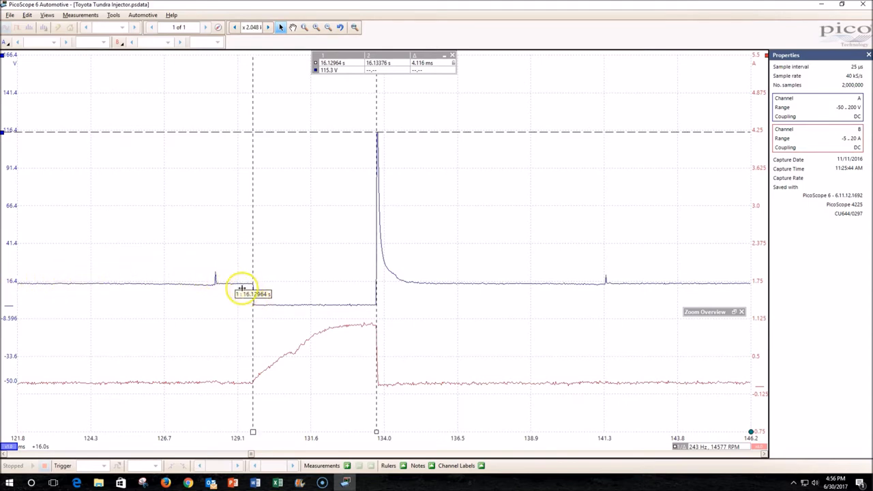
{"action": "mouse_move", "coordinate": [326, 298]}
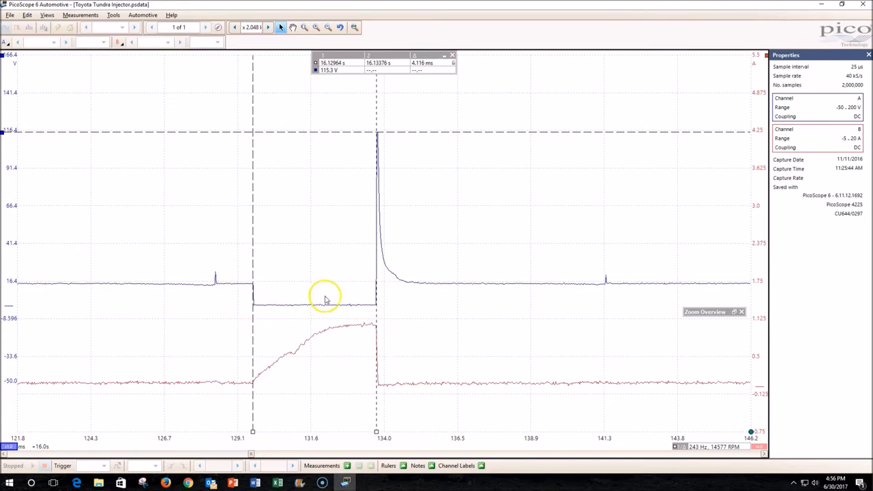
{"action": "mouse_move", "coordinate": [385, 293]}
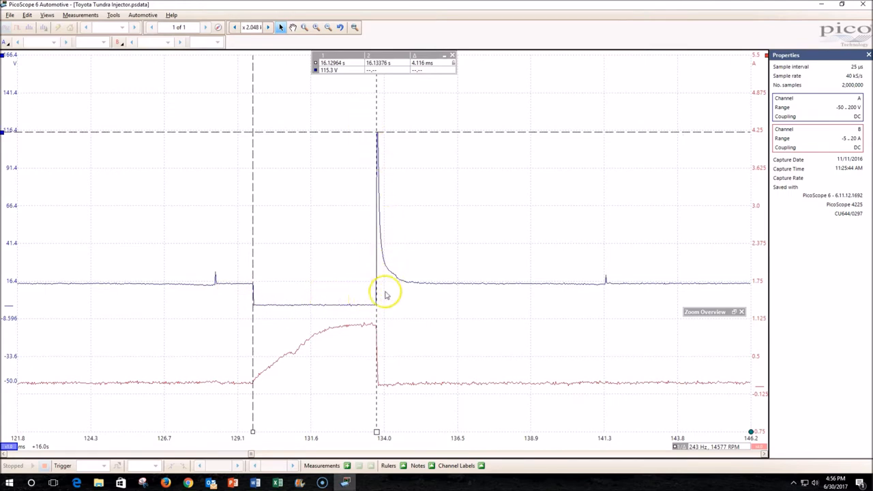
{"action": "mouse_move", "coordinate": [240, 295]}
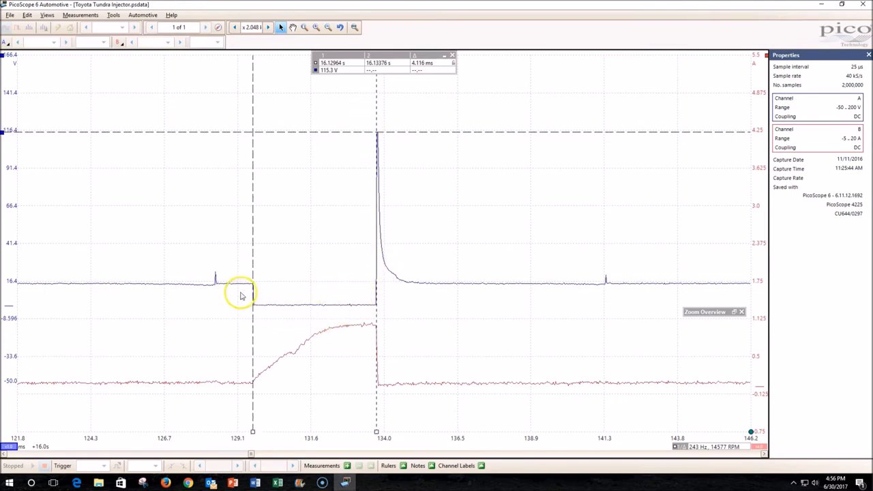
{"action": "mouse_move", "coordinate": [196, 394]}
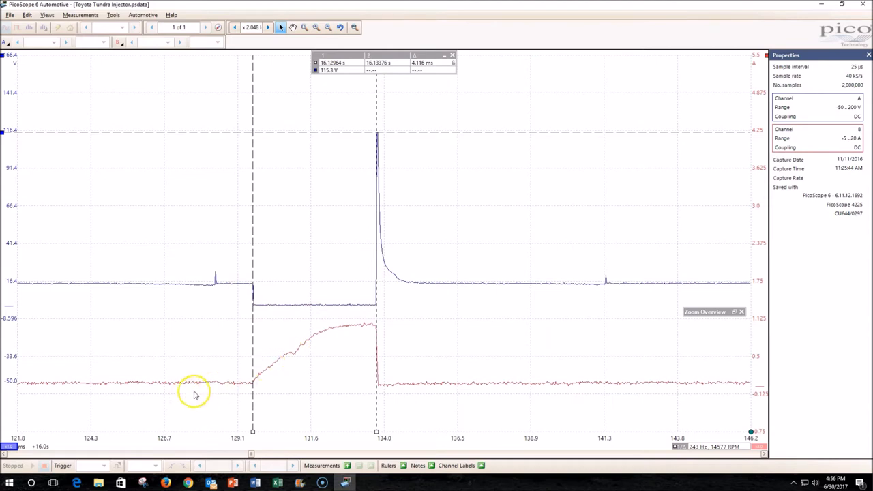
{"action": "mouse_move", "coordinate": [297, 357]}
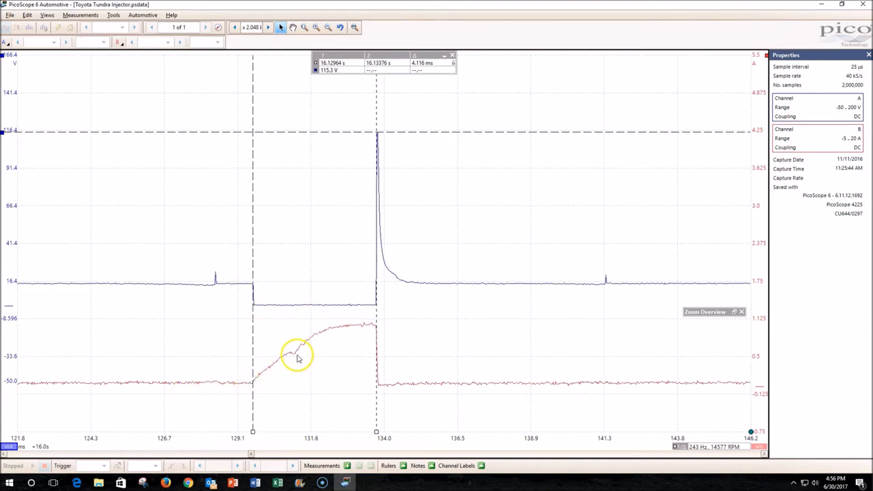
{"action": "mouse_move", "coordinate": [81, 132]}
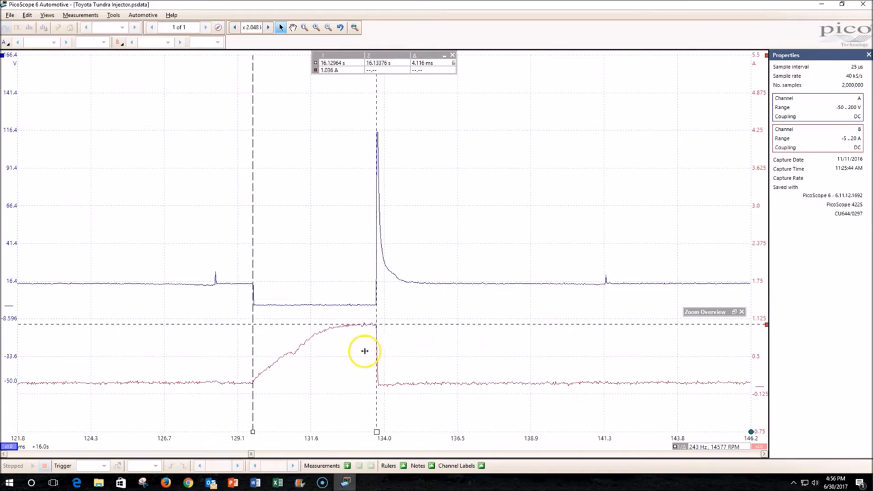
{"action": "mouse_move", "coordinate": [348, 355]}
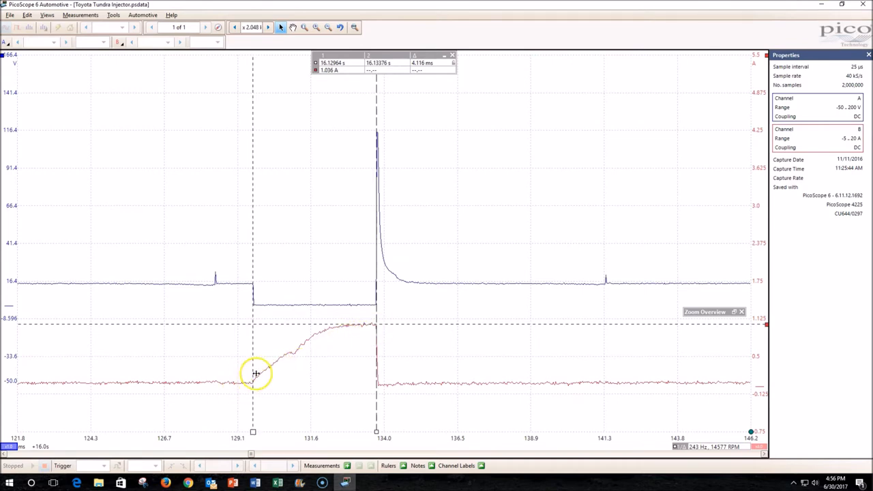
{"action": "mouse_move", "coordinate": [297, 352]}
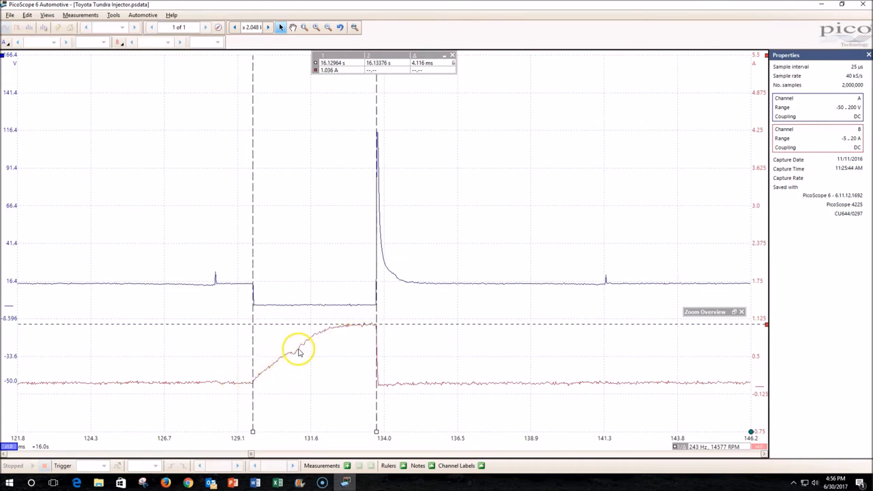
{"action": "mouse_move", "coordinate": [321, 338]}
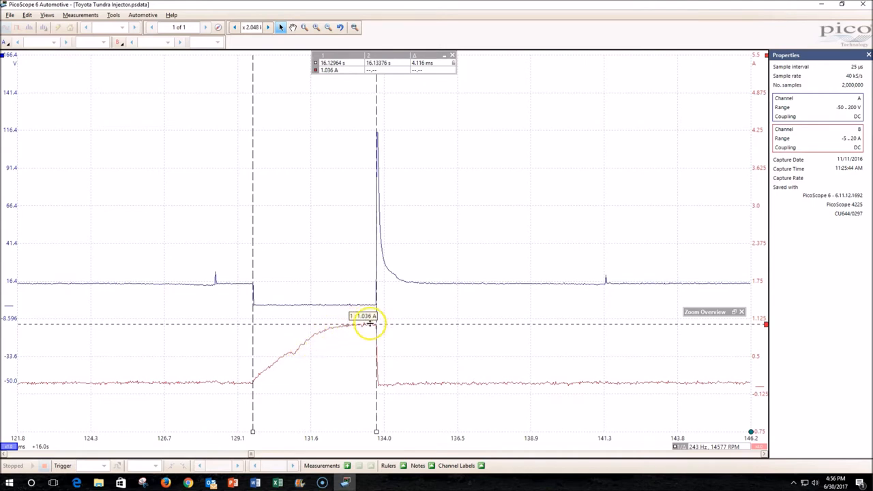
{"action": "mouse_move", "coordinate": [403, 323]}
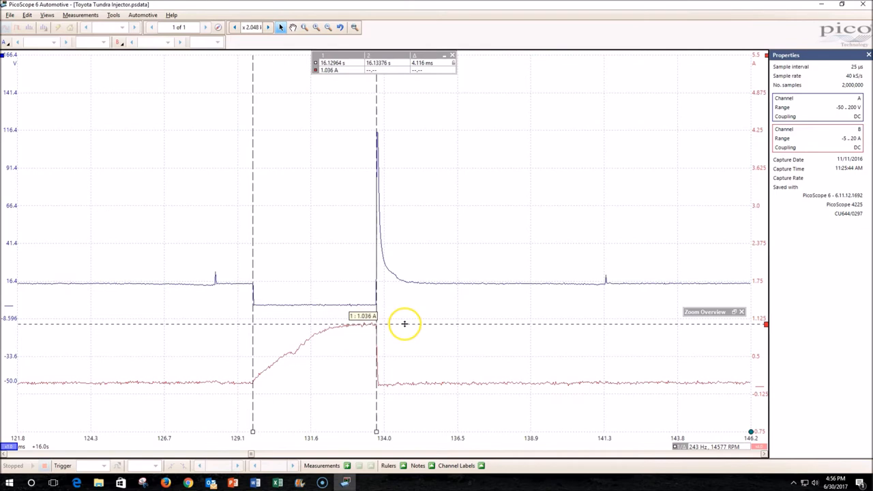
{"action": "mouse_move", "coordinate": [334, 375]}
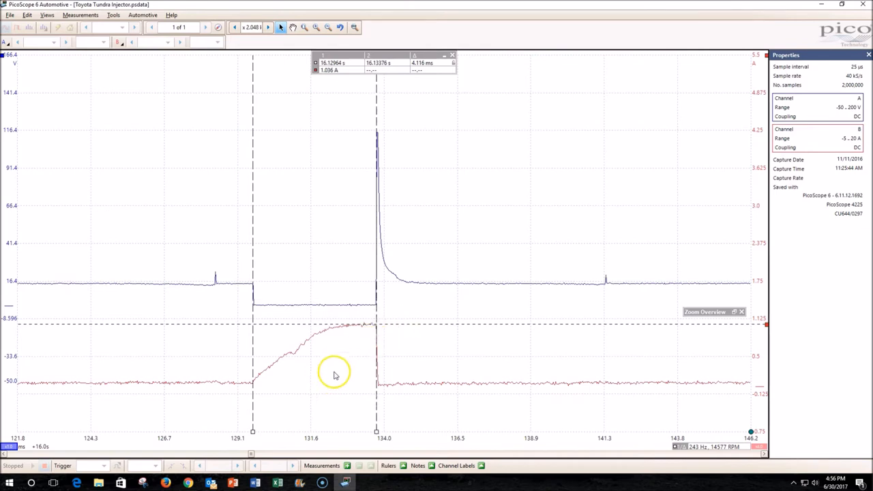
{"action": "mouse_move", "coordinate": [404, 324]}
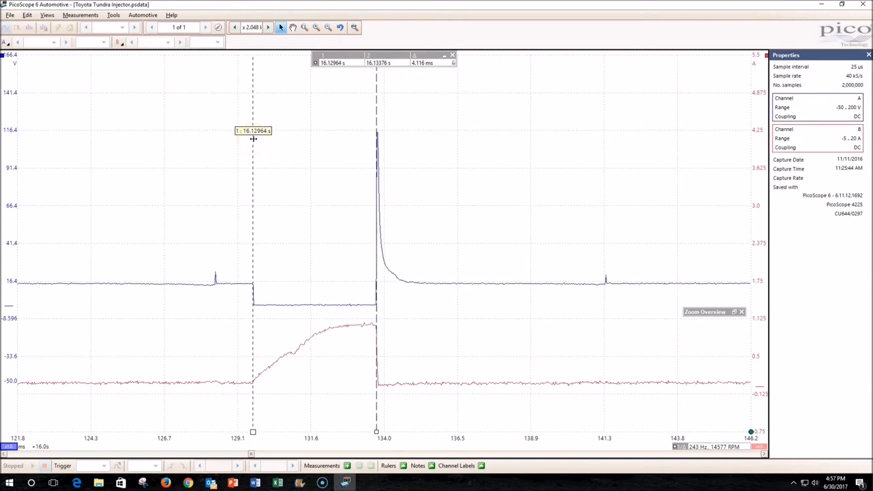
{"action": "mouse_move", "coordinate": [278, 246]}
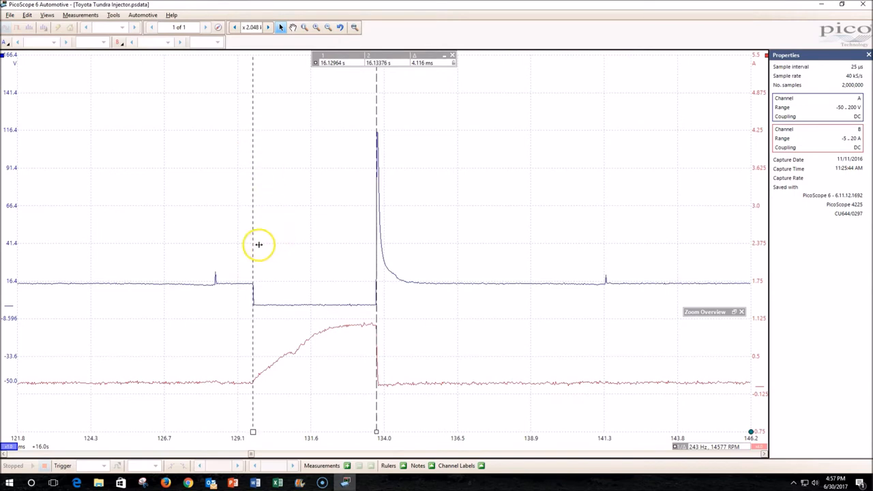
{"action": "mouse_move", "coordinate": [267, 216]}
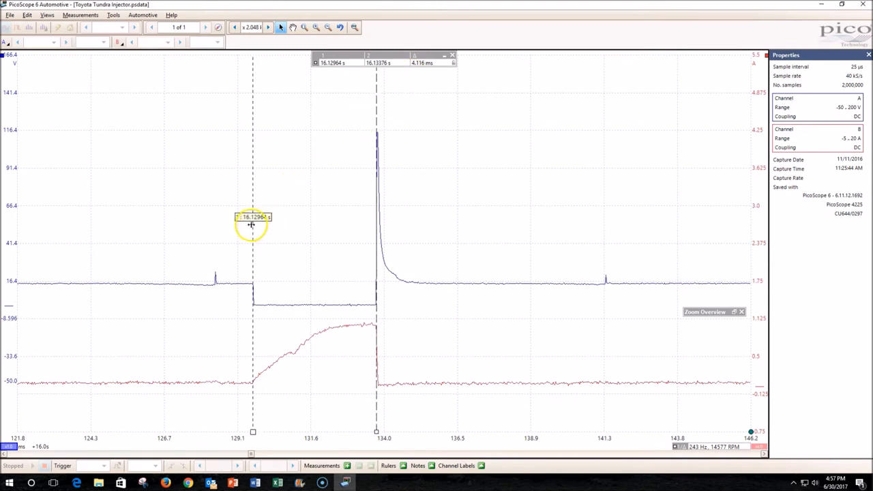
Step: Shift the first time ruler to where the injector actually opens, reading about 2.75 ms
{"action": "left_click_drag", "start_coordinate": [252, 225], "coordinate": [284, 230]}
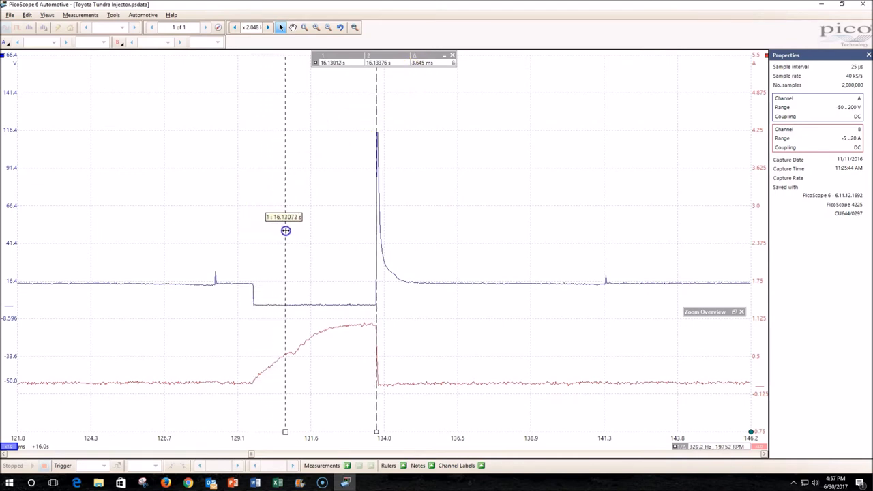
{"action": "left_click_drag", "start_coordinate": [285, 231], "coordinate": [293, 230]}
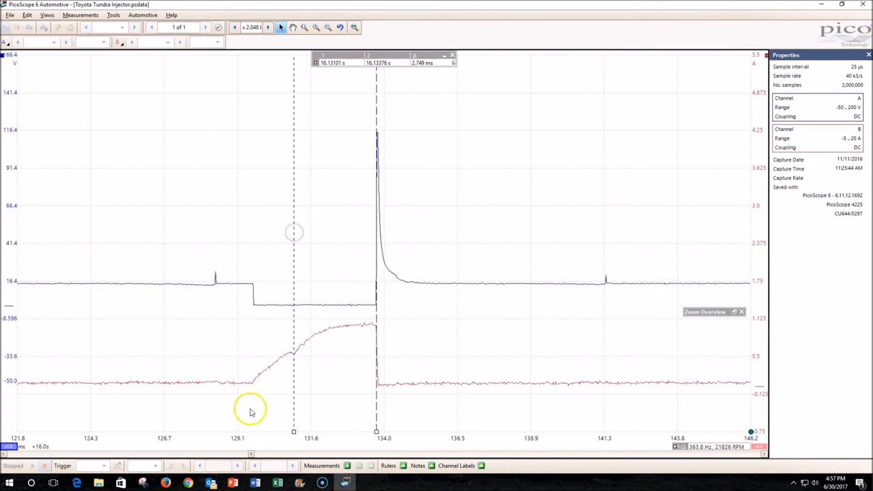
{"action": "mouse_move", "coordinate": [289, 355]}
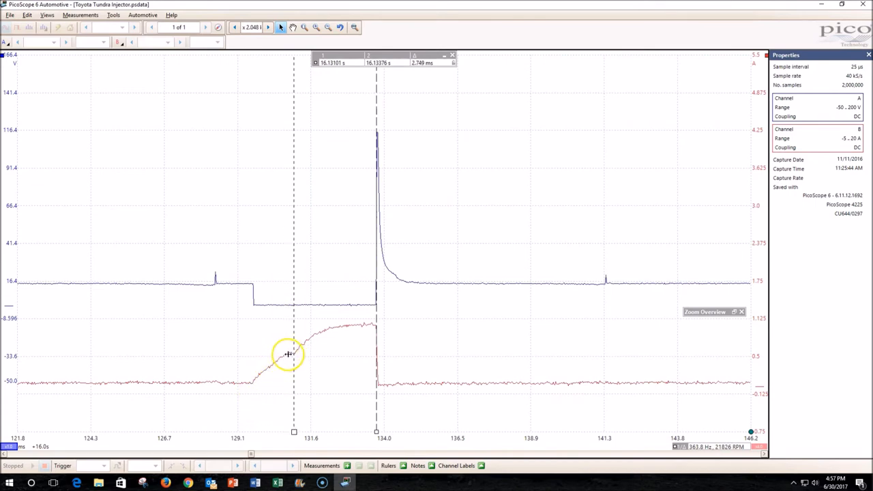
{"action": "mouse_move", "coordinate": [267, 314]}
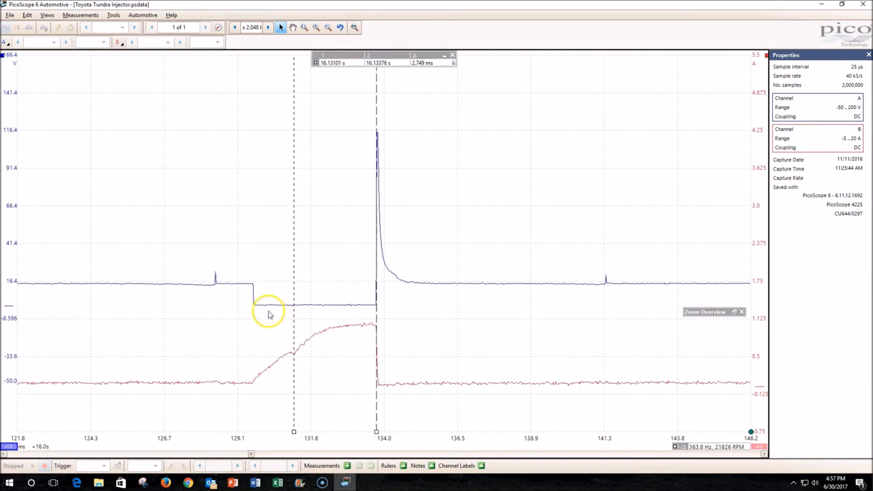
{"action": "mouse_move", "coordinate": [286, 303]}
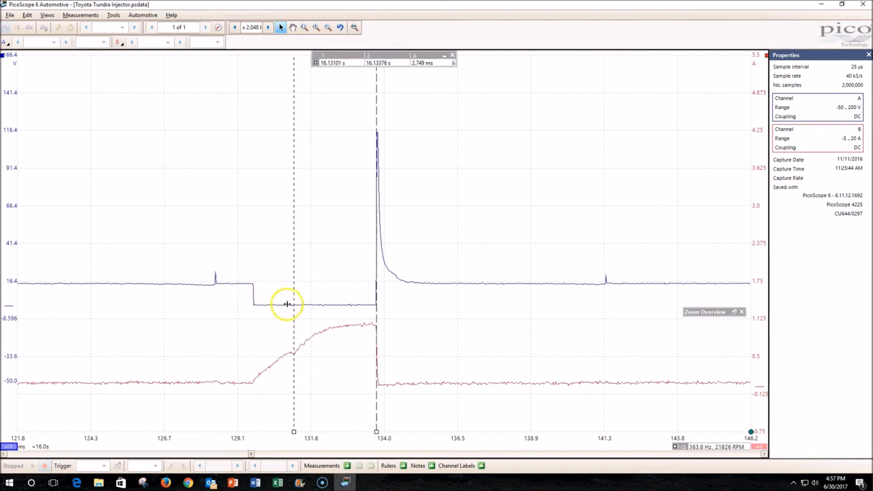
{"action": "mouse_move", "coordinate": [293, 305]}
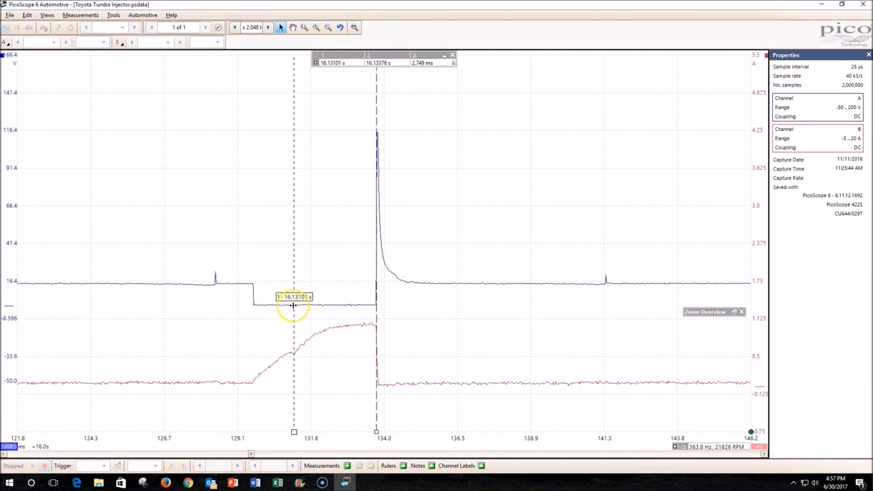
{"action": "mouse_move", "coordinate": [333, 186]}
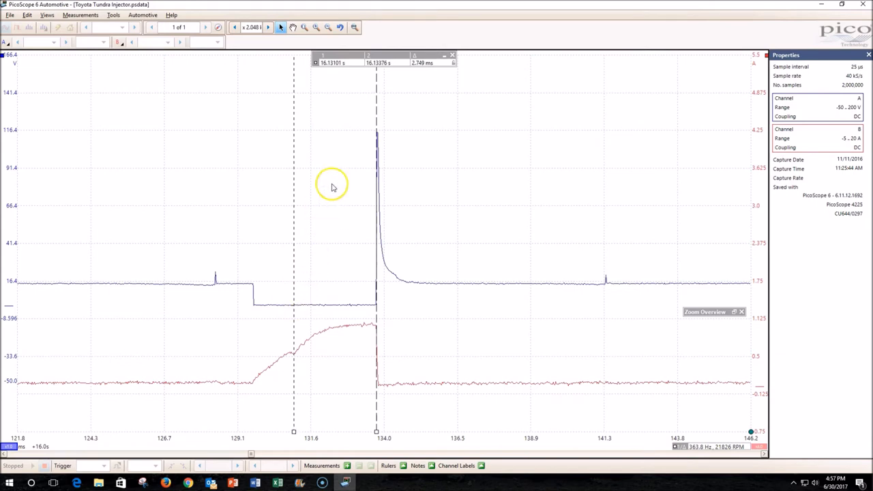
{"action": "mouse_move", "coordinate": [284, 297]}
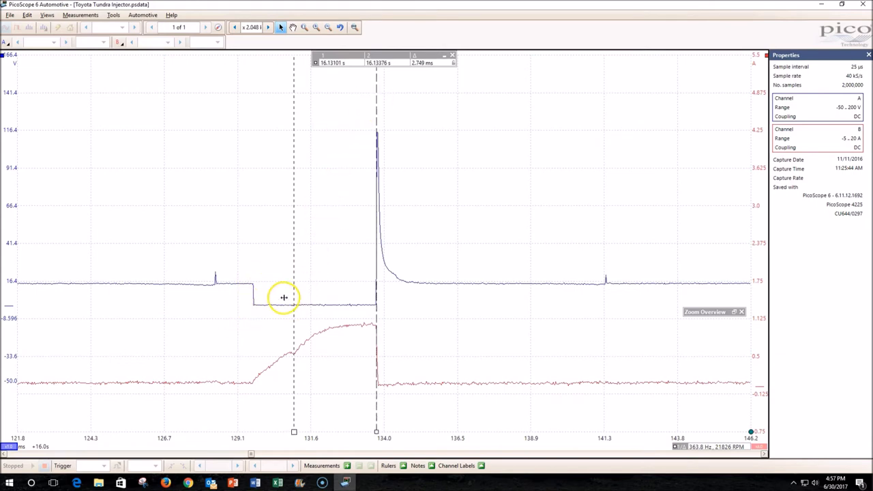
{"action": "mouse_move", "coordinate": [295, 318]}
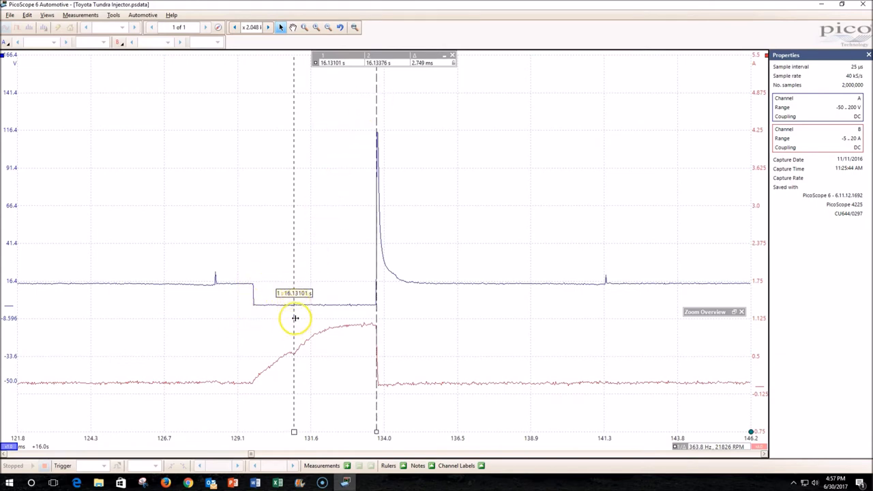
{"action": "mouse_move", "coordinate": [258, 384]}
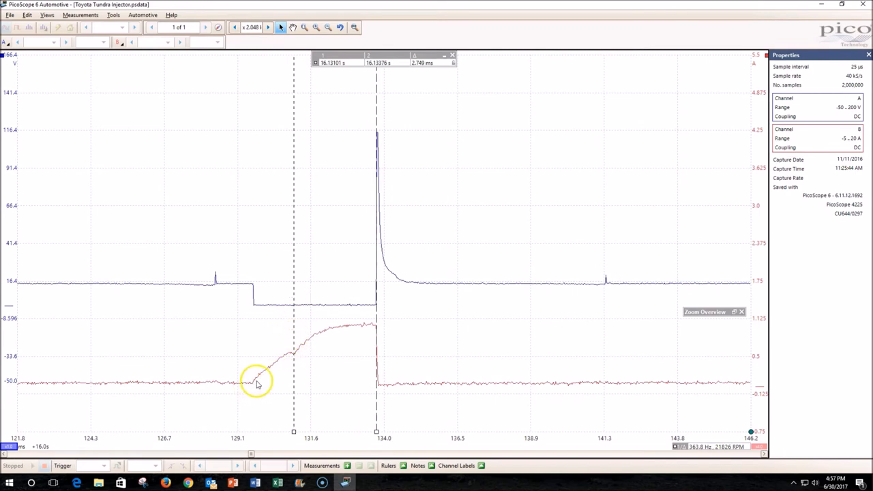
{"action": "mouse_move", "coordinate": [376, 108]}
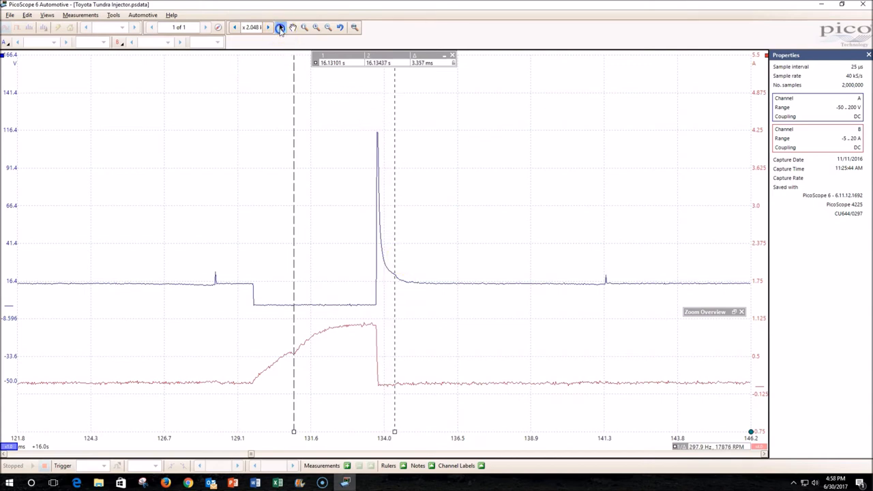
{"action": "mouse_move", "coordinate": [420, 261]}
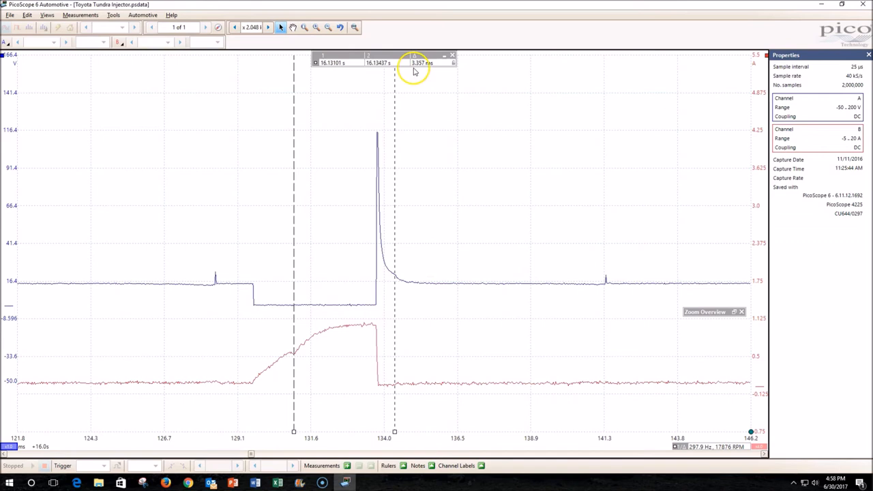
{"action": "mouse_move", "coordinate": [414, 73]}
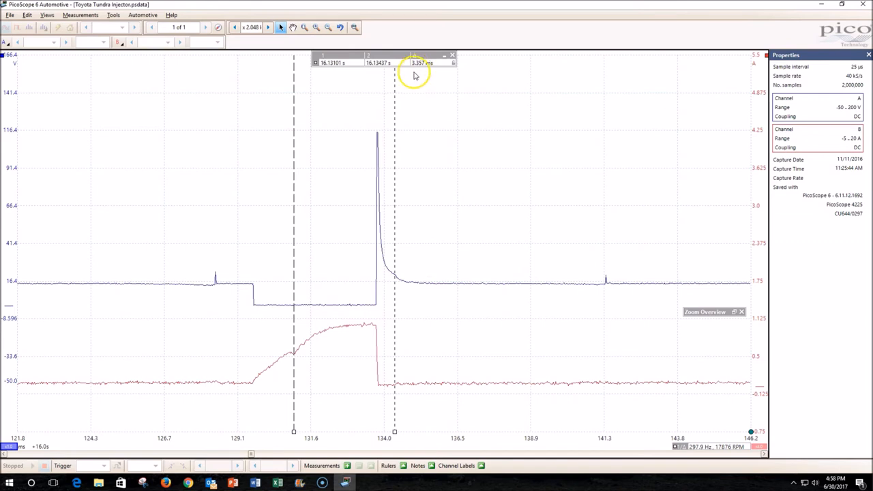
{"action": "mouse_move", "coordinate": [419, 123]}
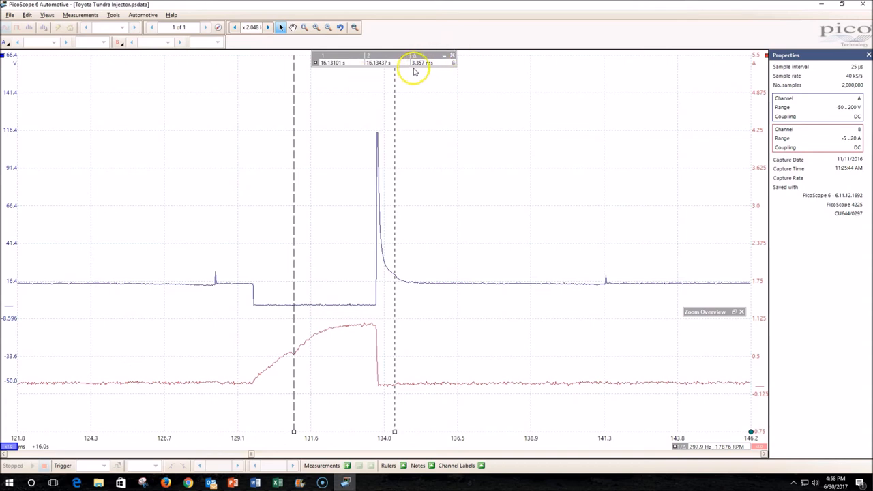
{"action": "mouse_move", "coordinate": [423, 71]}
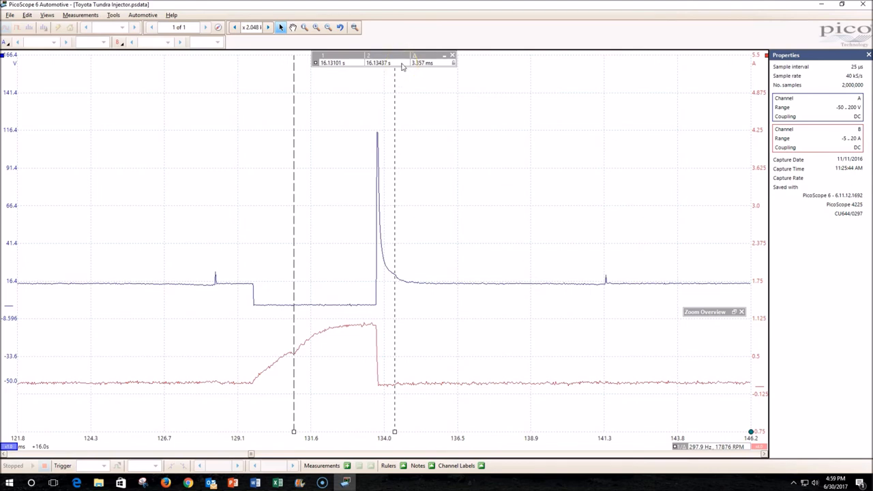
{"action": "mouse_move", "coordinate": [480, 158]}
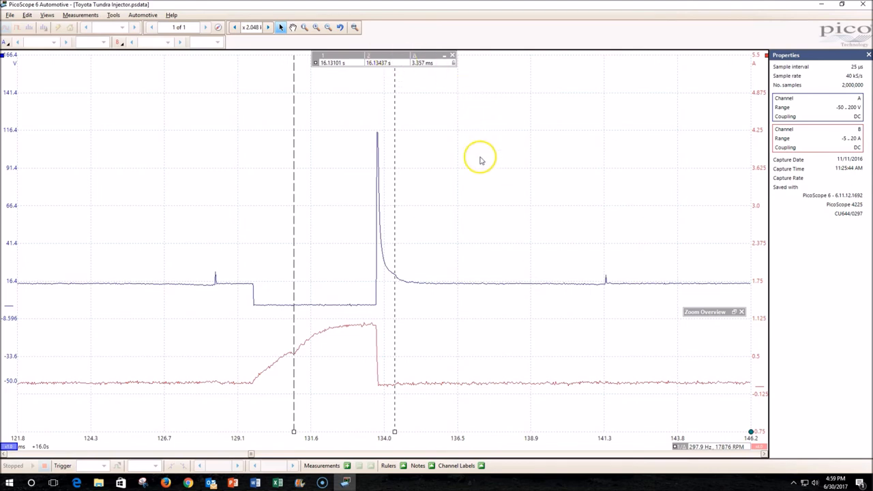
{"action": "mouse_move", "coordinate": [294, 357]}
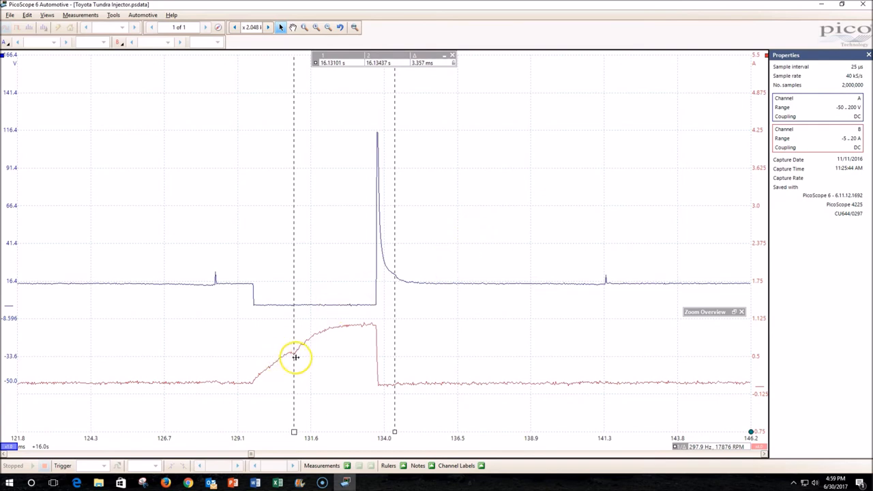
{"action": "mouse_move", "coordinate": [253, 301]}
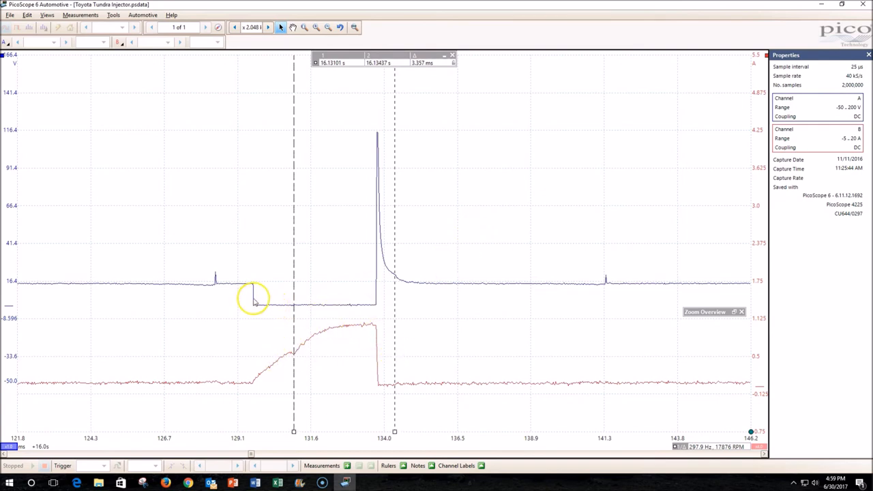
{"action": "mouse_move", "coordinate": [239, 300]}
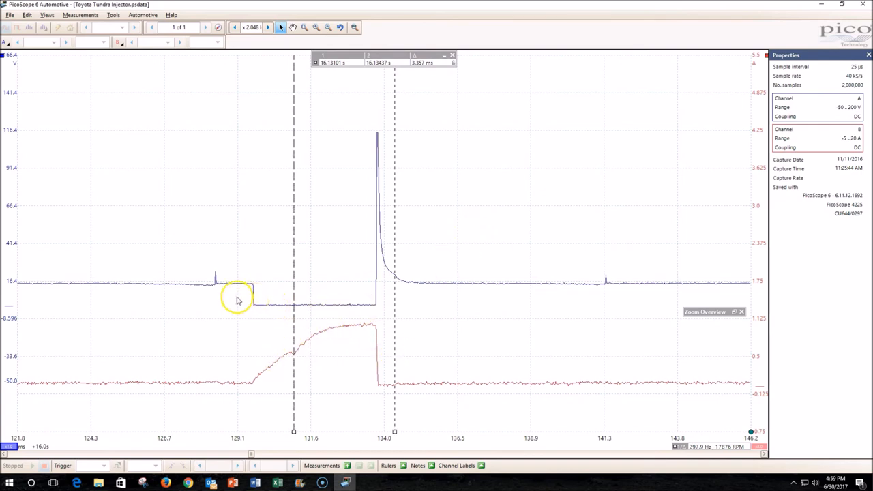
{"action": "mouse_move", "coordinate": [252, 287]}
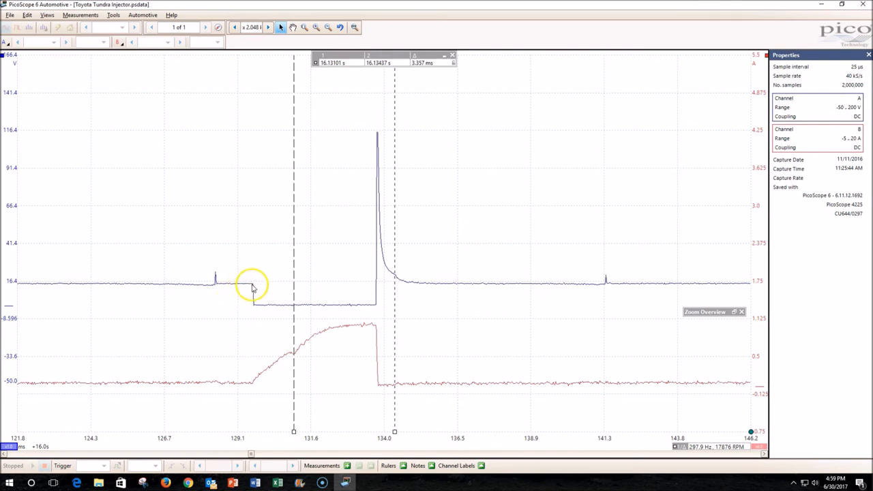
{"action": "mouse_move", "coordinate": [314, 341]}
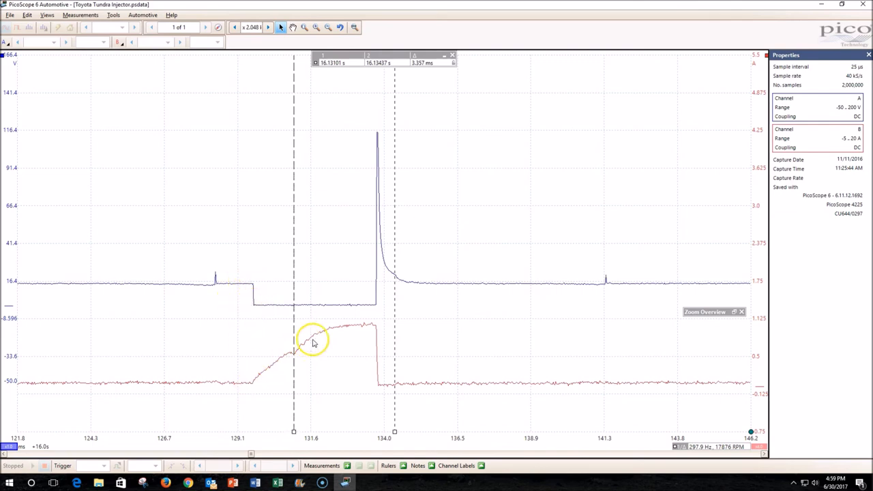
{"action": "mouse_move", "coordinate": [381, 312]}
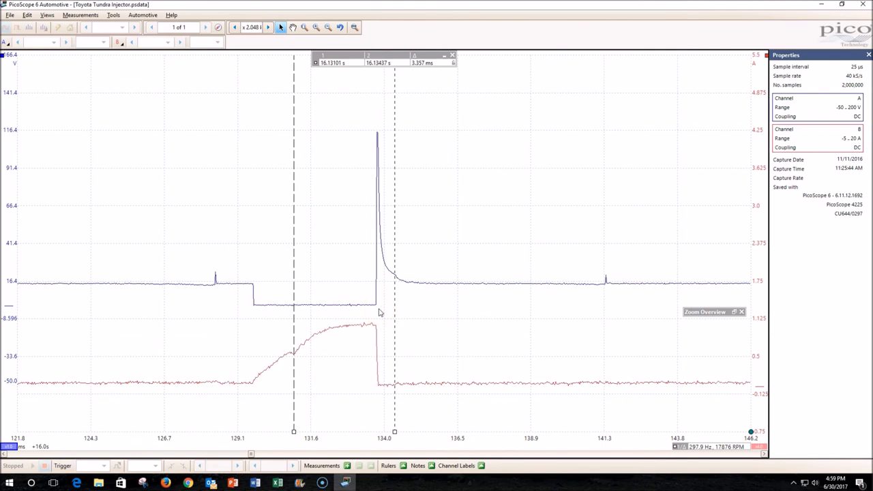
{"action": "mouse_move", "coordinate": [420, 255]}
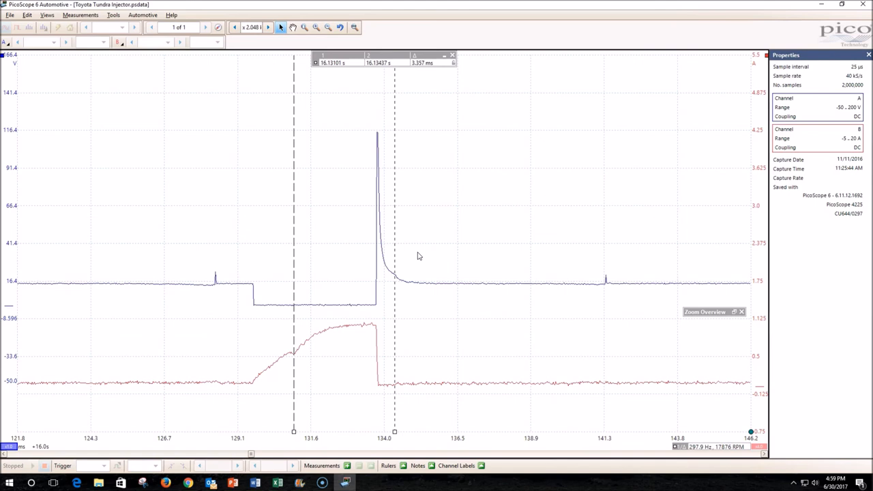
{"action": "mouse_move", "coordinate": [326, 278]}
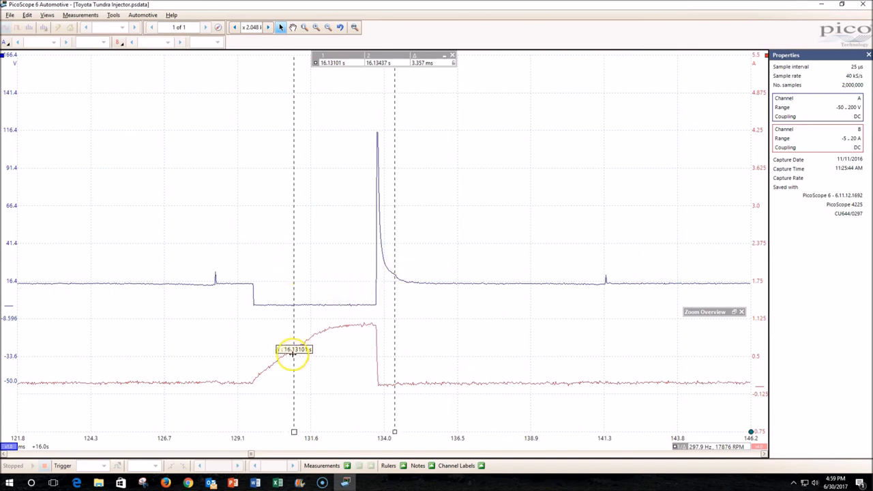
{"action": "mouse_move", "coordinate": [295, 308]}
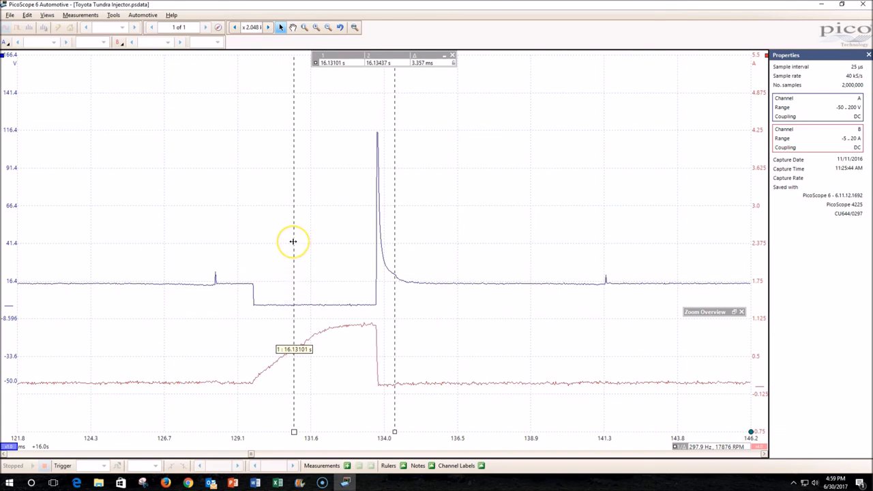
{"action": "mouse_move", "coordinate": [293, 241]}
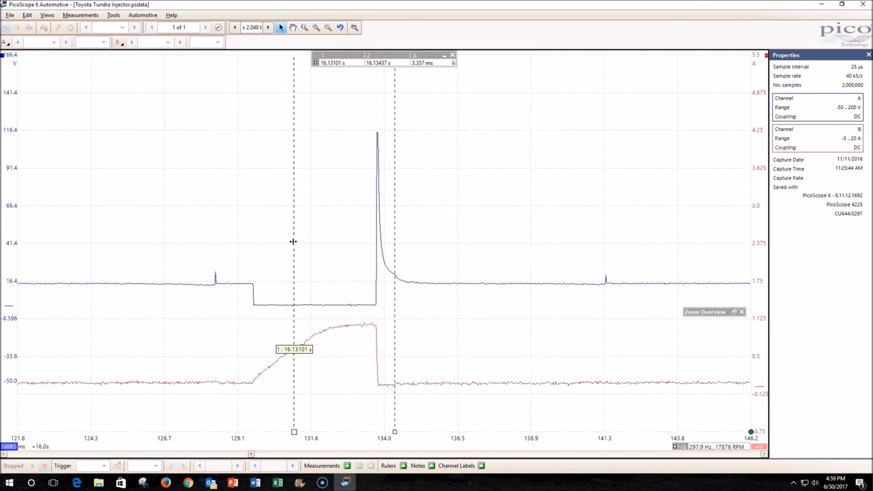
{"action": "mouse_move", "coordinate": [231, 239]}
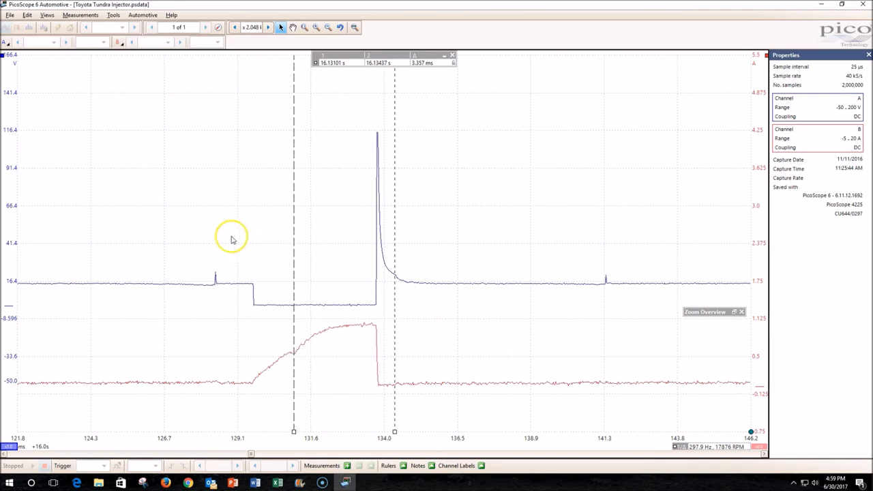